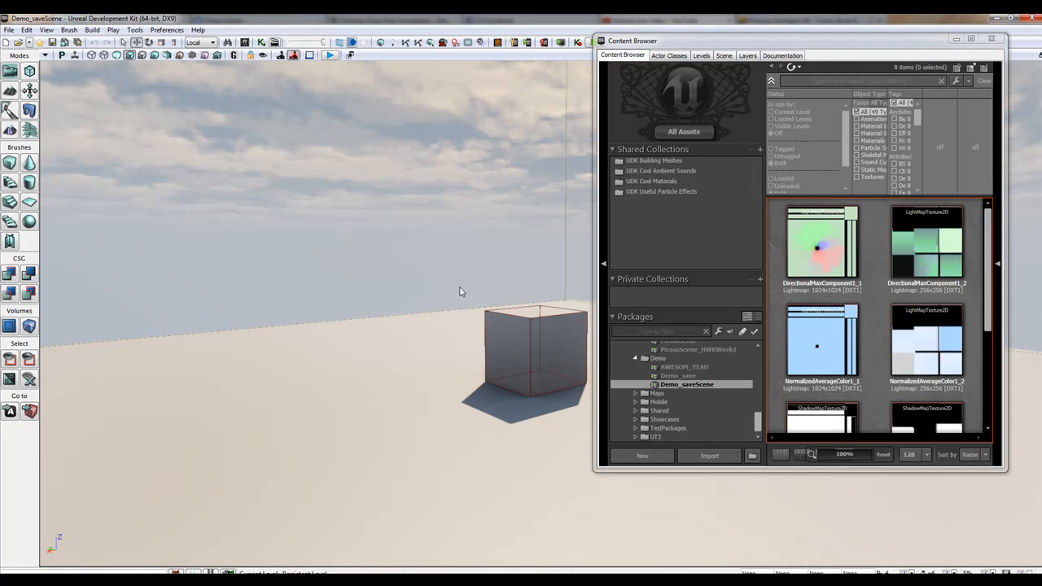
mouse_move(439, 337)
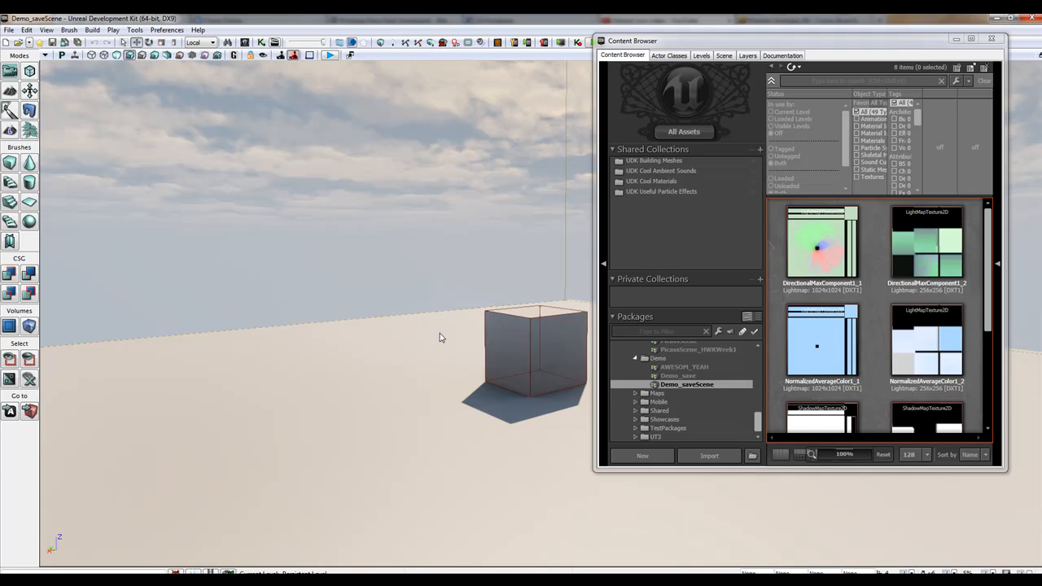
mouse_move(296, 373)
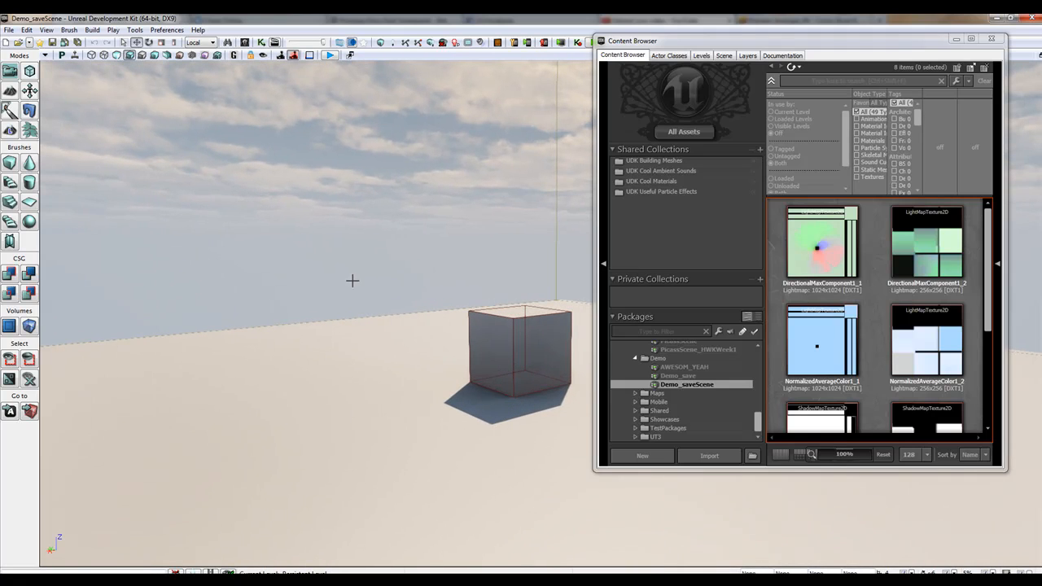
Select the builder brush sitting above the cube in the level
click(521, 358)
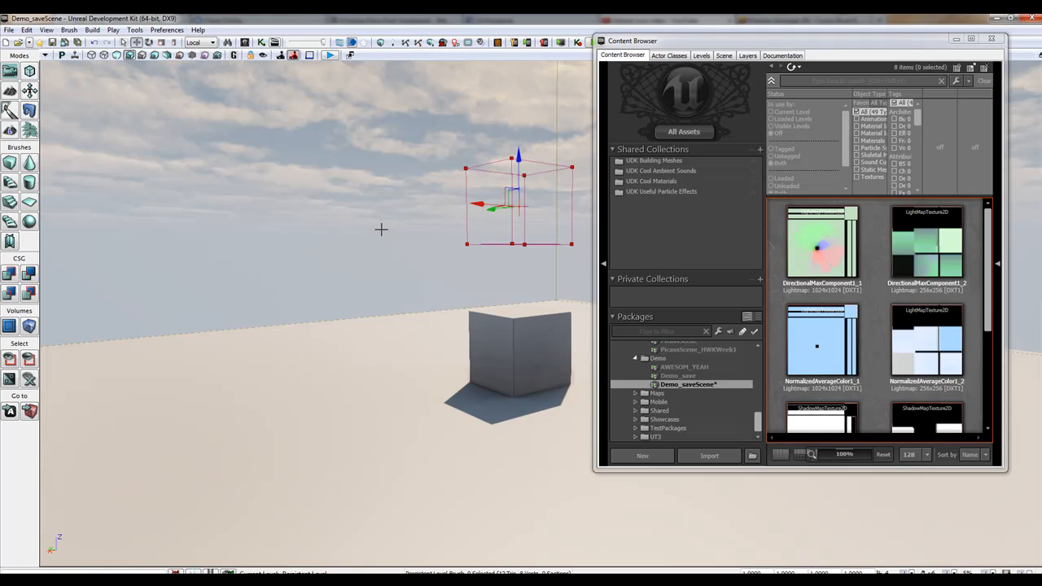
mouse_move(295, 309)
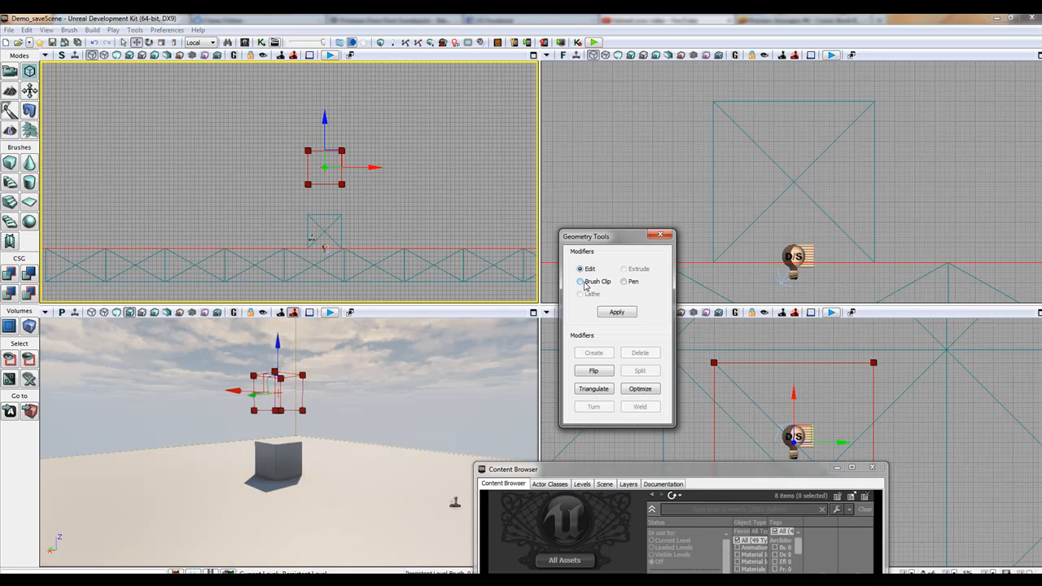
Choose the Pen modifier and place the first point of the arch outline in the Top view
click(625, 280)
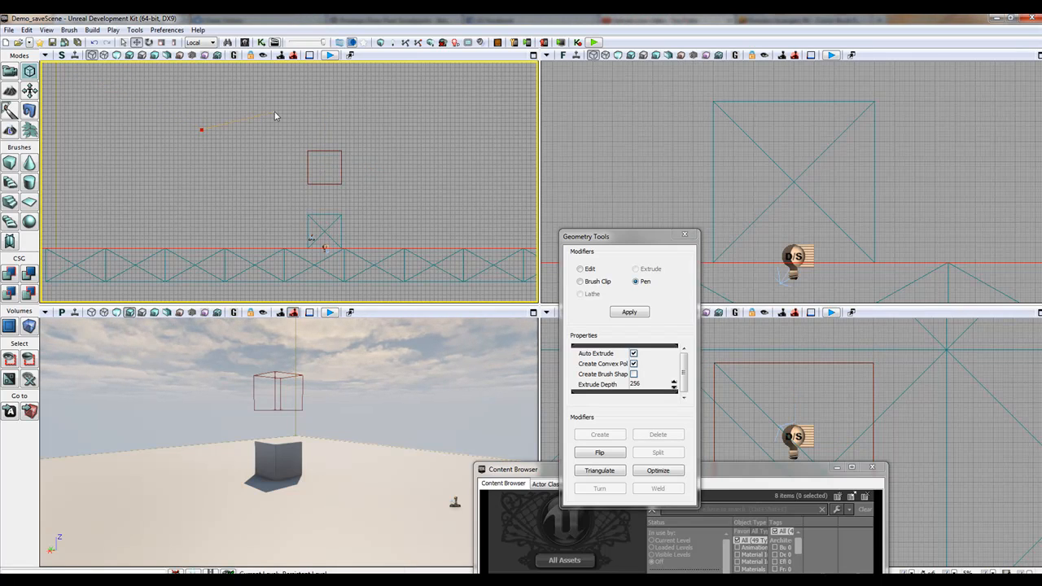
click(432, 159)
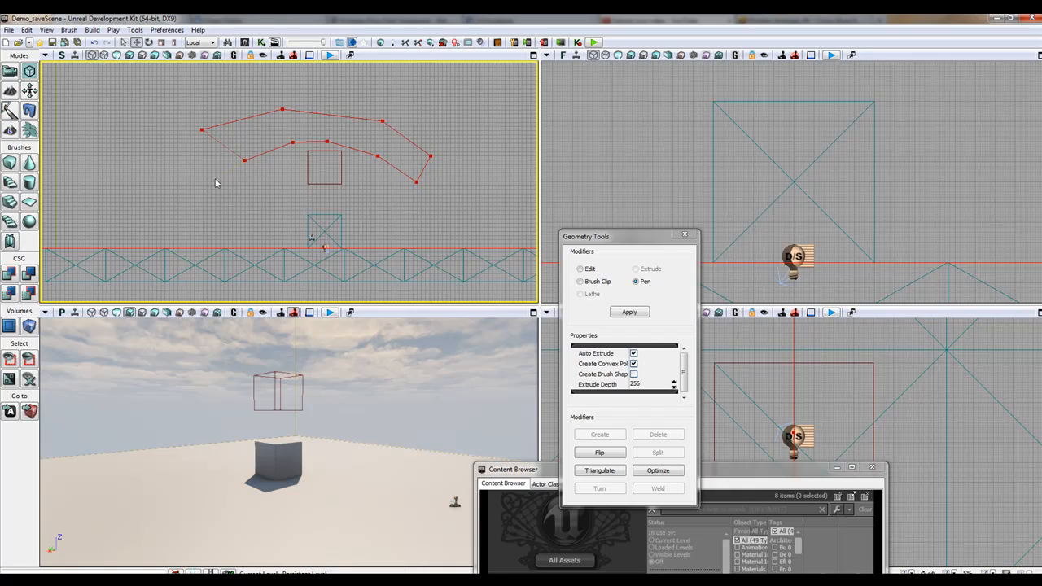
Curve the arch outline back toward its starting point to nearly enclose the shape
drag(248, 162, 214, 177)
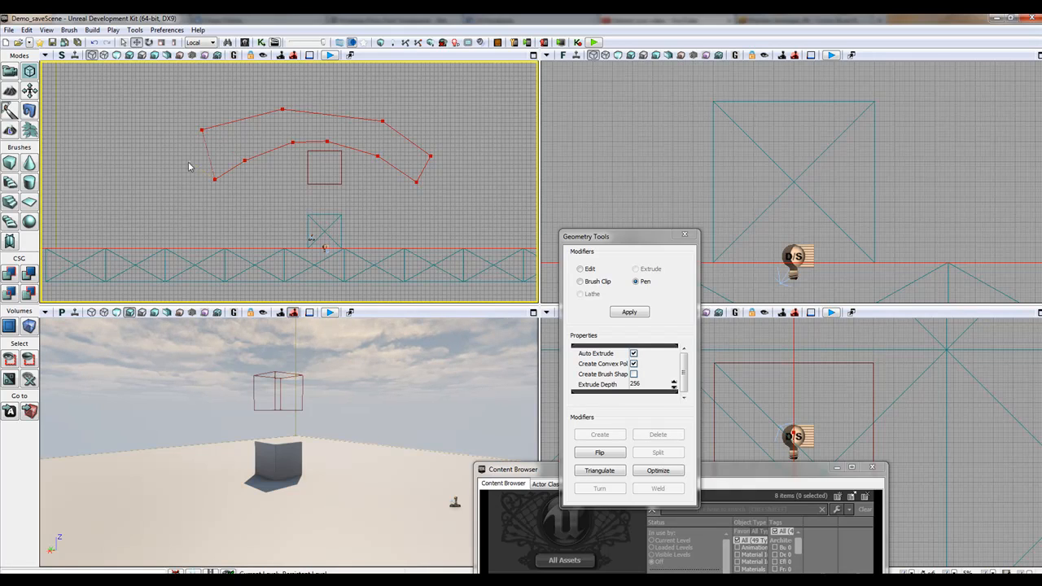
mouse_move(210, 201)
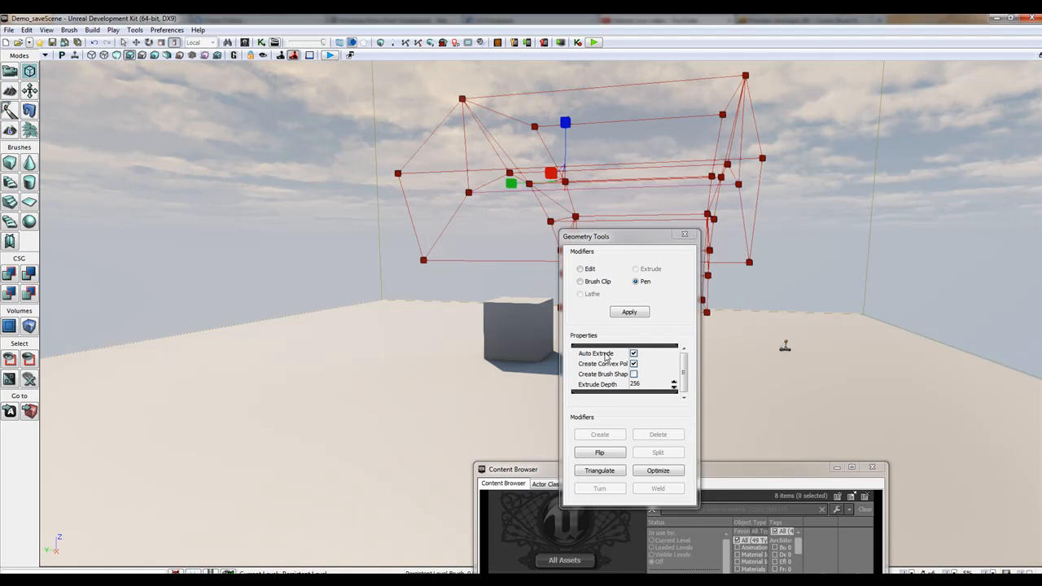
mouse_move(635, 304)
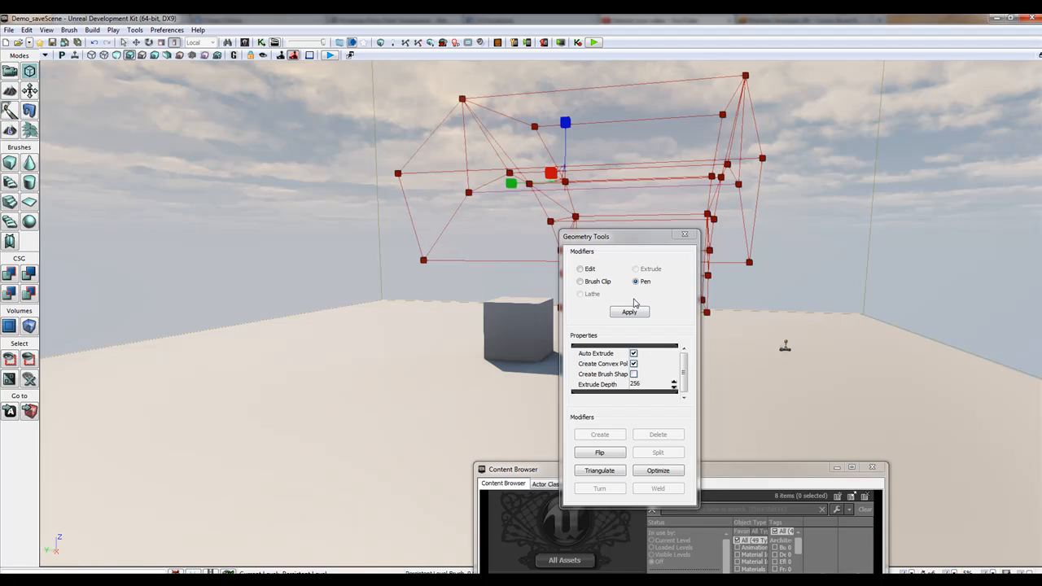
mouse_move(633, 363)
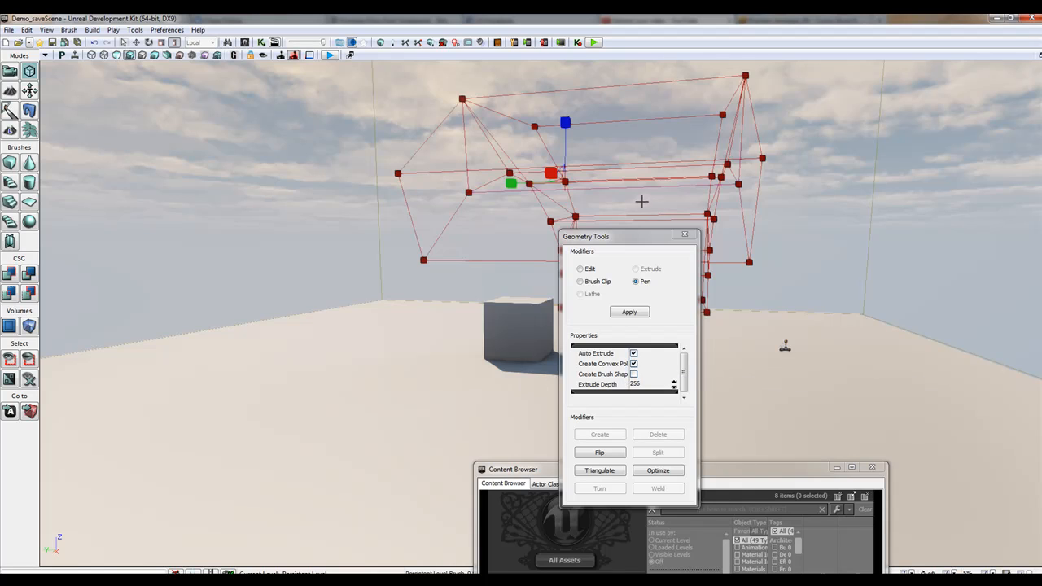
Adjust the view of the extruded arch brush after adding it as solid geometry
drag(586, 236, 876, 199)
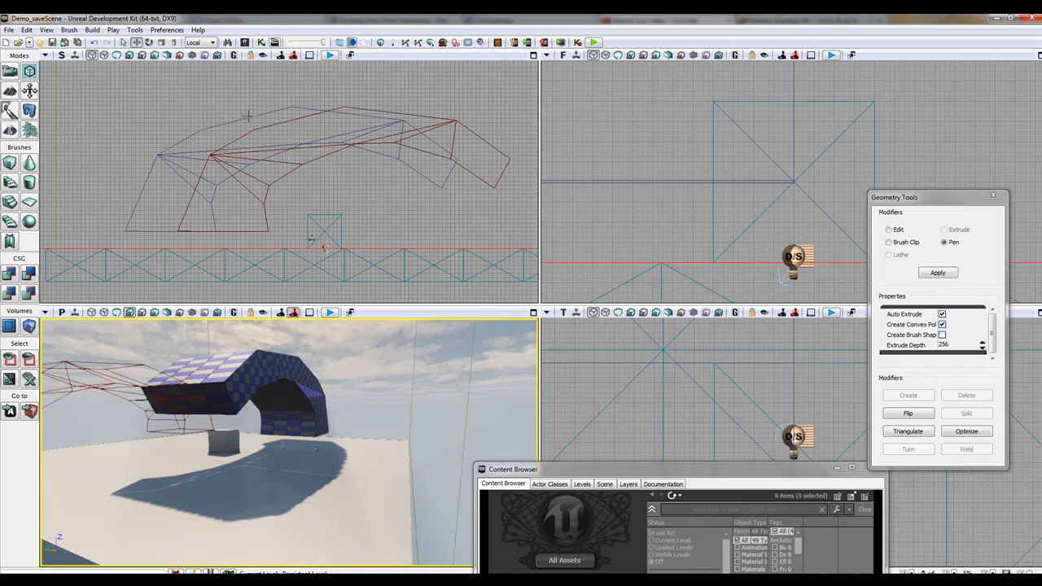
Enter the Edit modifier and shift two arch vertices sideways to reshape the brush
click(248, 130)
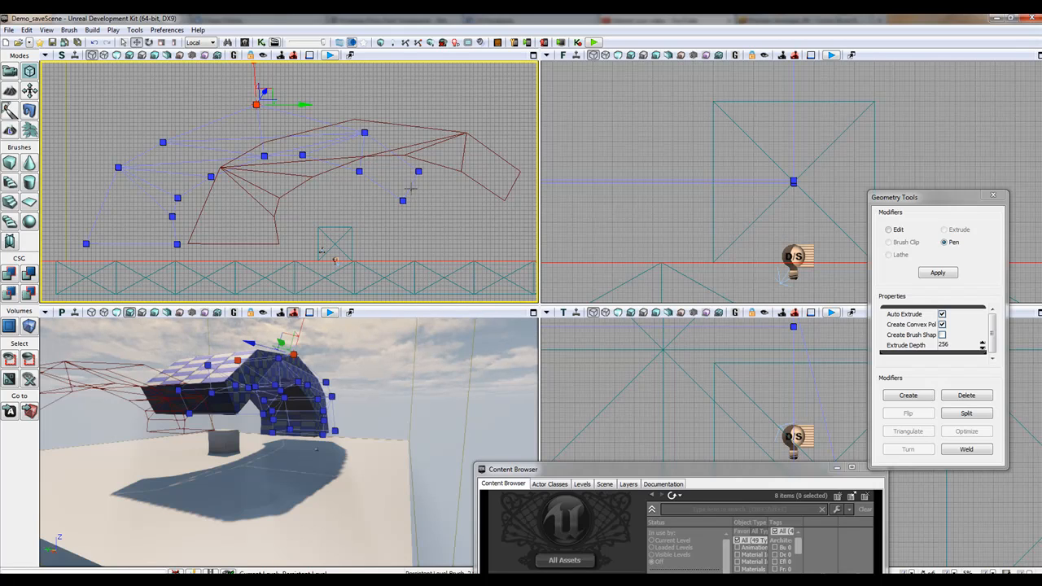
mouse_move(404, 201)
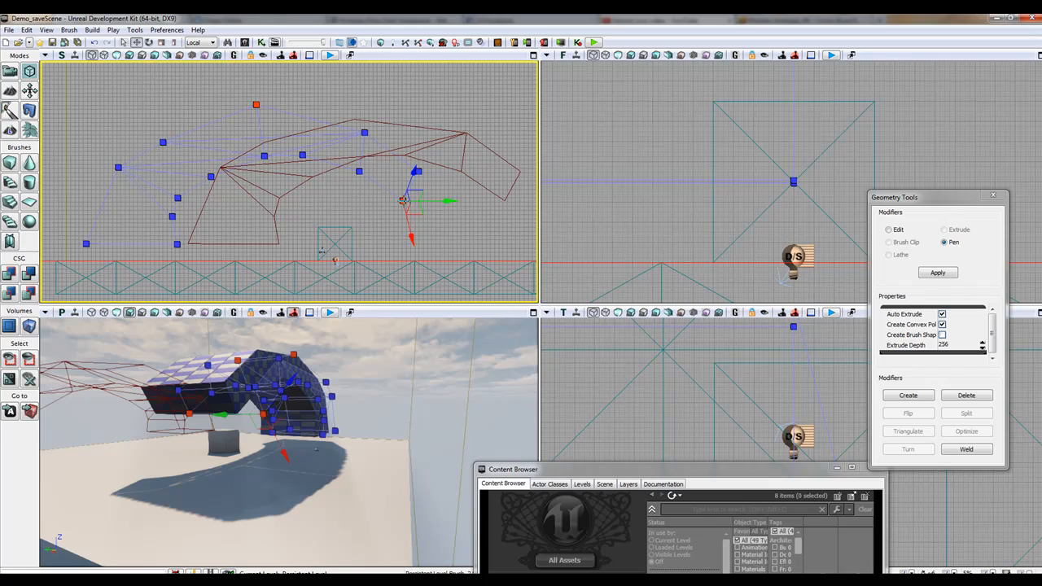
drag(410, 199, 448, 199)
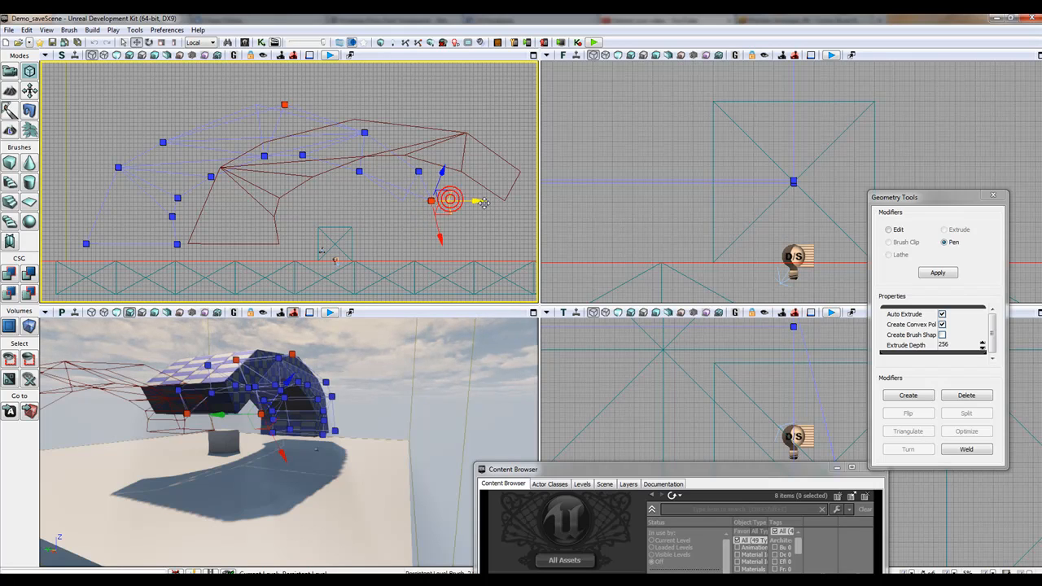
drag(448, 202, 420, 202)
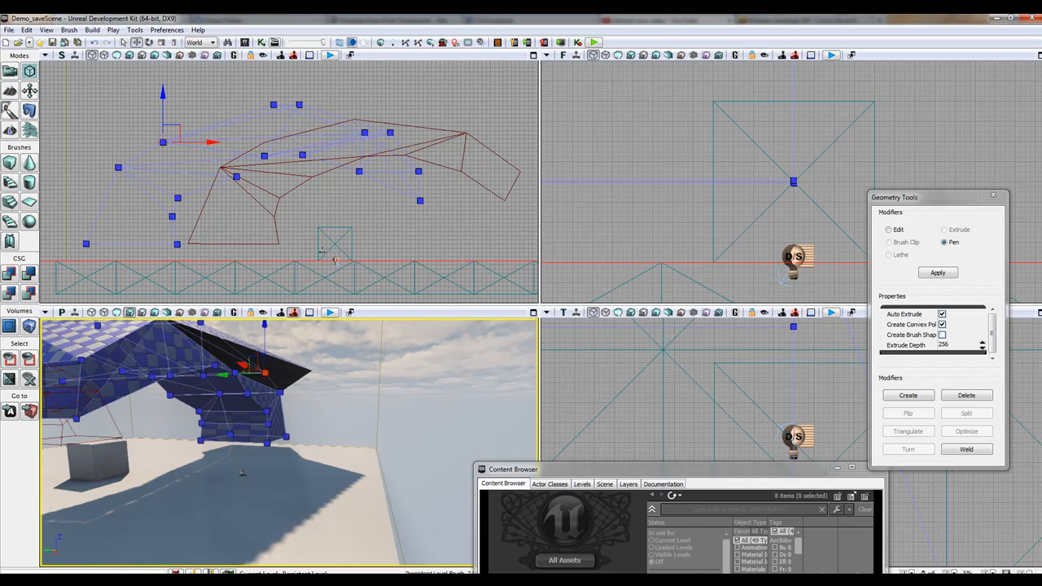
Build Geometry for the level and close the Map Check report
click(378, 42)
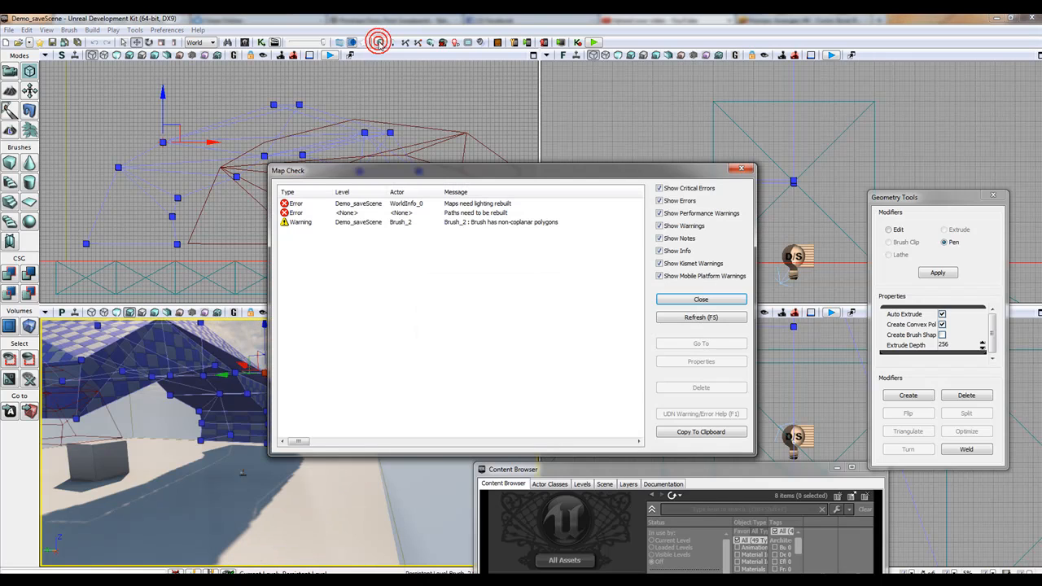
click(700, 300)
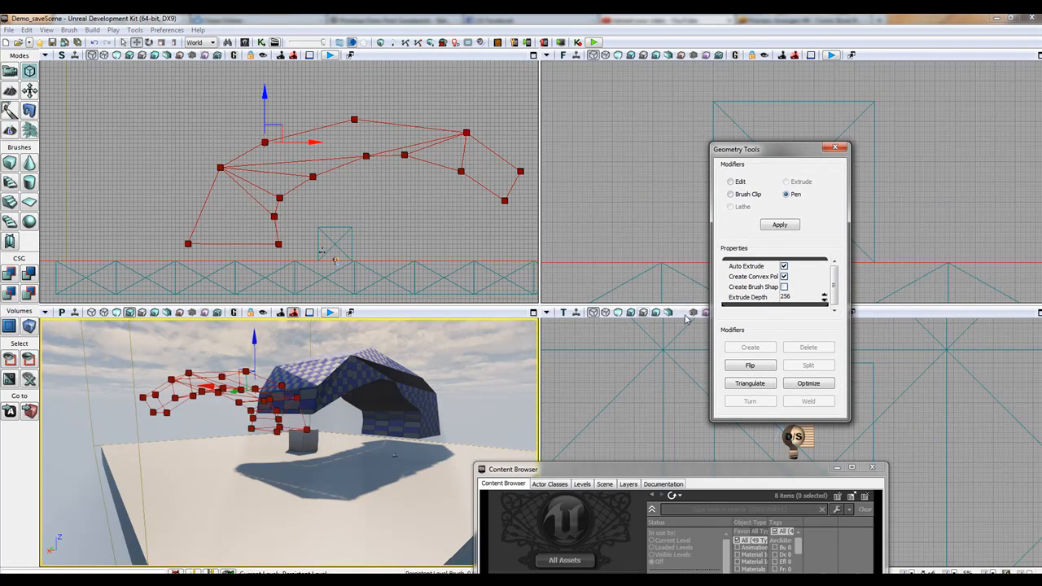
mouse_move(359, 130)
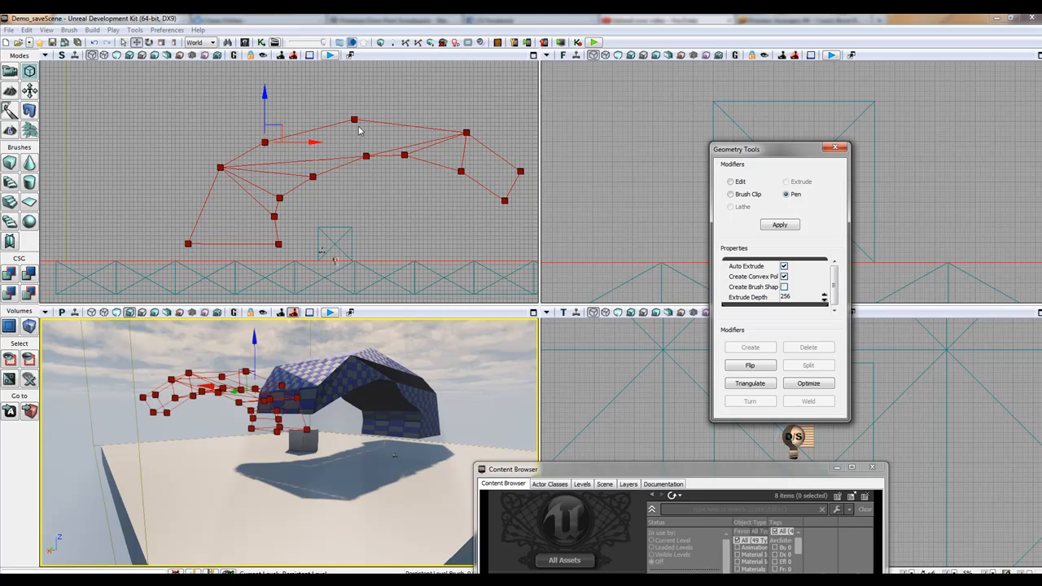